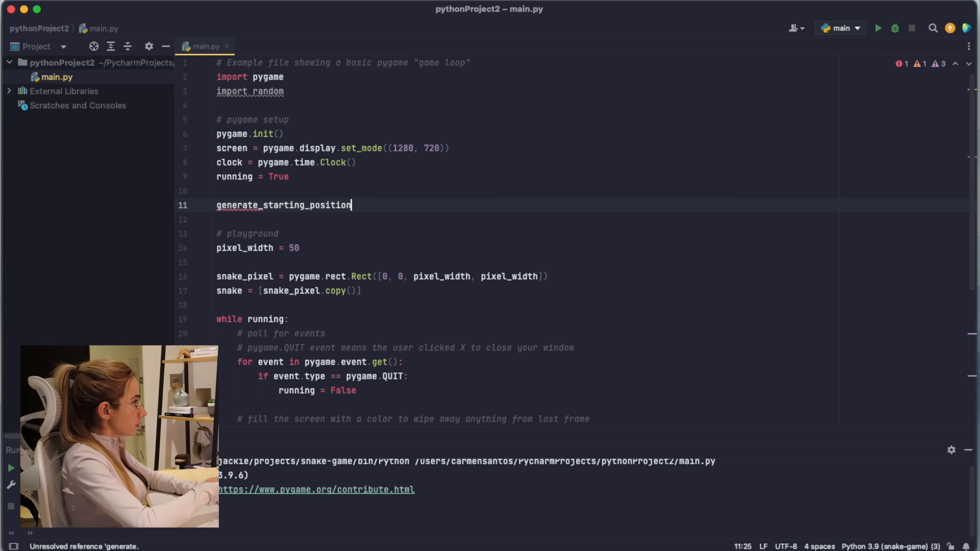
Define generate_starting_position() returning a random.randrange position for the snake square.
type("():")
type("return [random.randrange(")
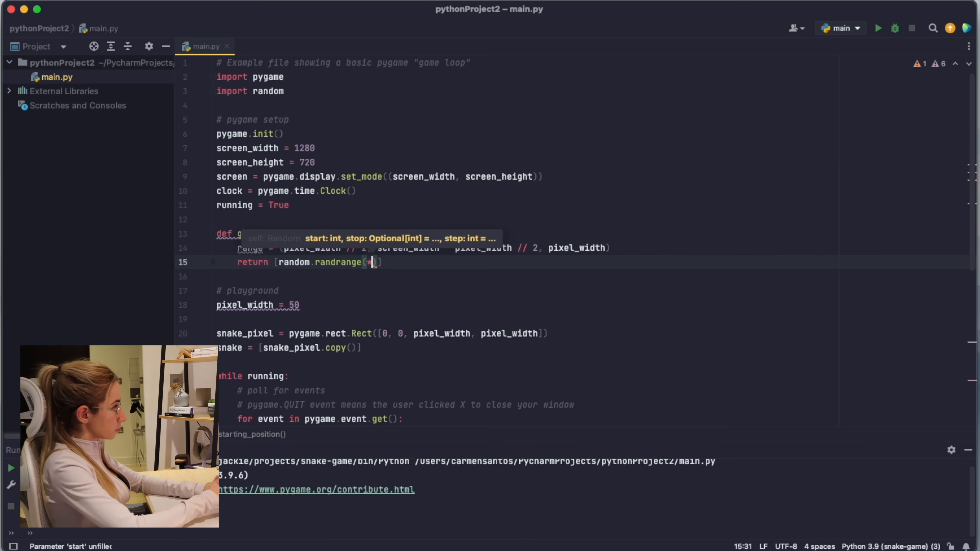
type("range), random.randrange(*range")
type("pygame.draw.rect(snake, \"purple\"")
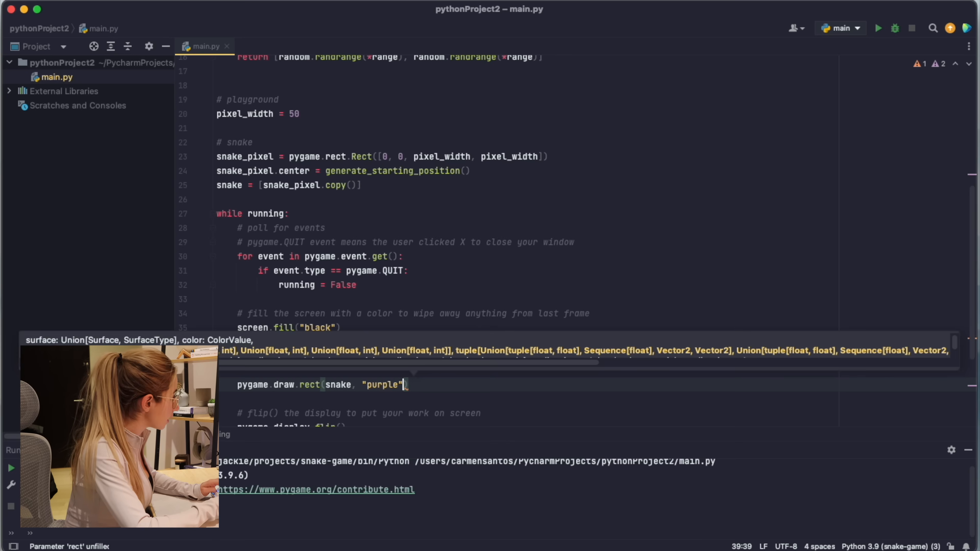
key("backspace")
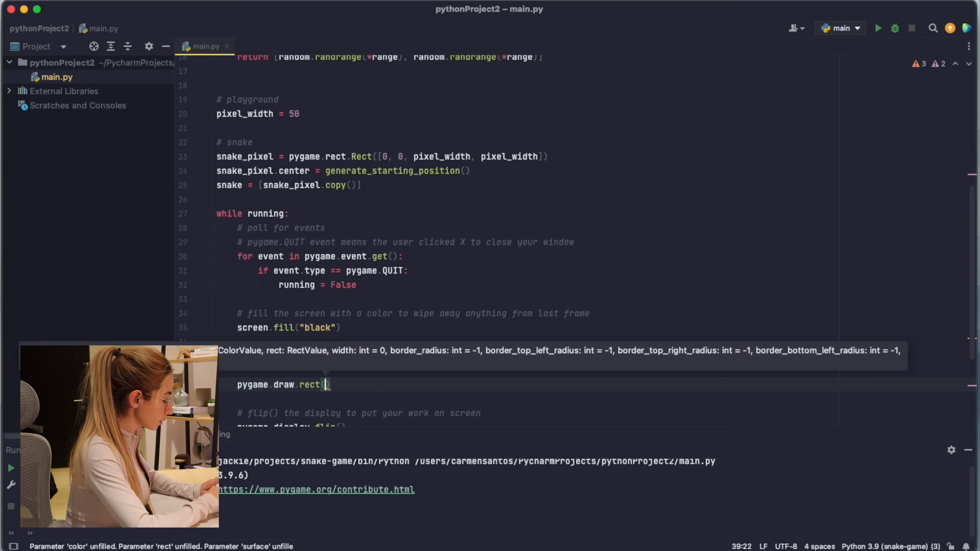
Add pygame.draw.rect(screen, "purple", snake) to the game loop.
type("screen,")
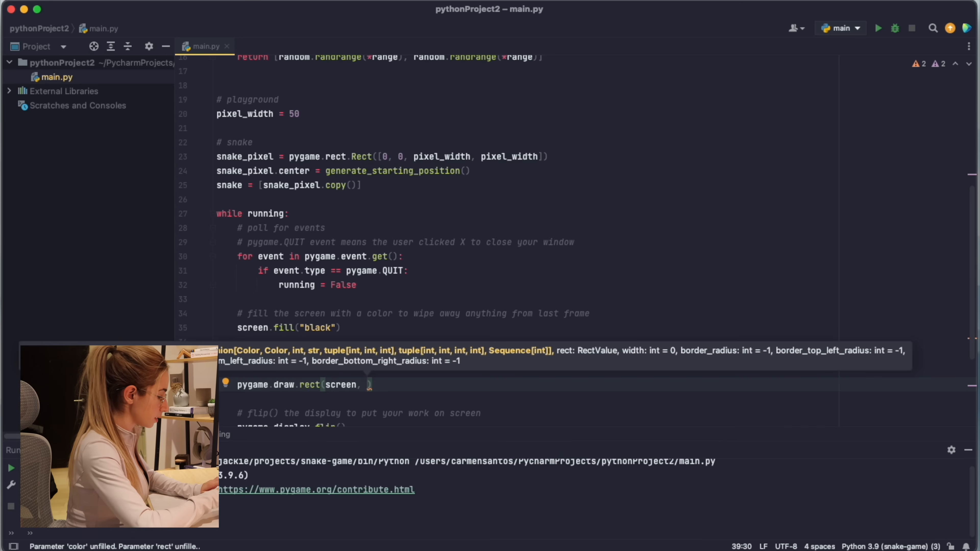
type("\"purple\",")
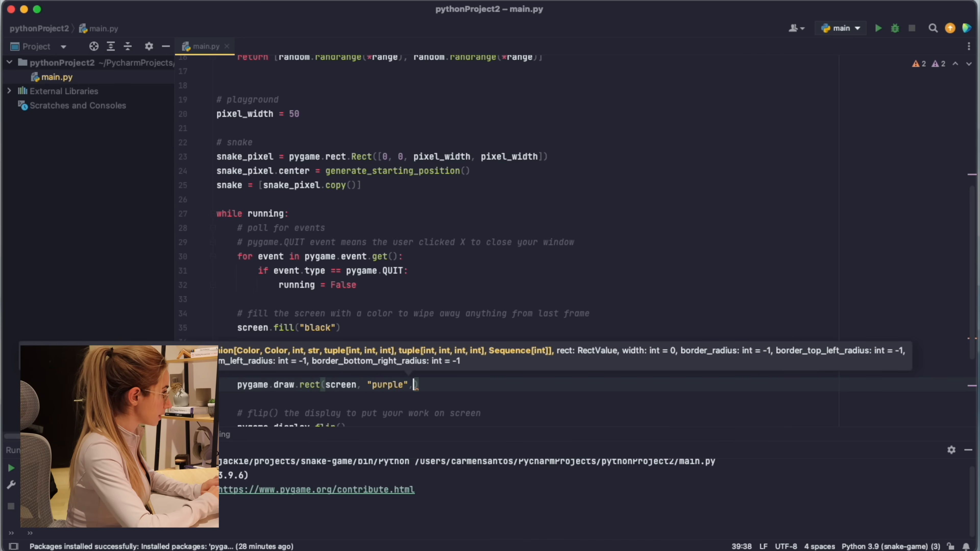
type("snake")
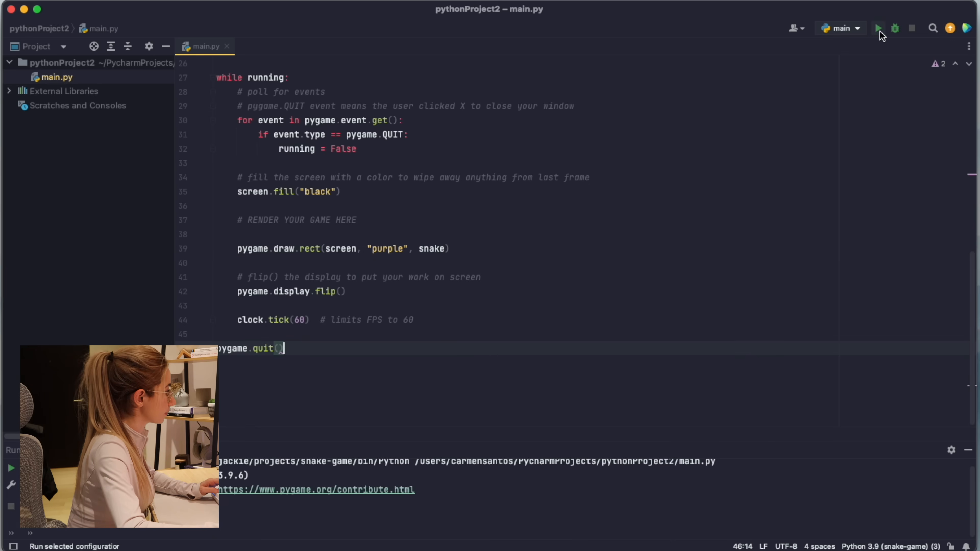
Rename range to position_range, draw snake_pixel, and run to get a black game window.
left_click(877, 28)
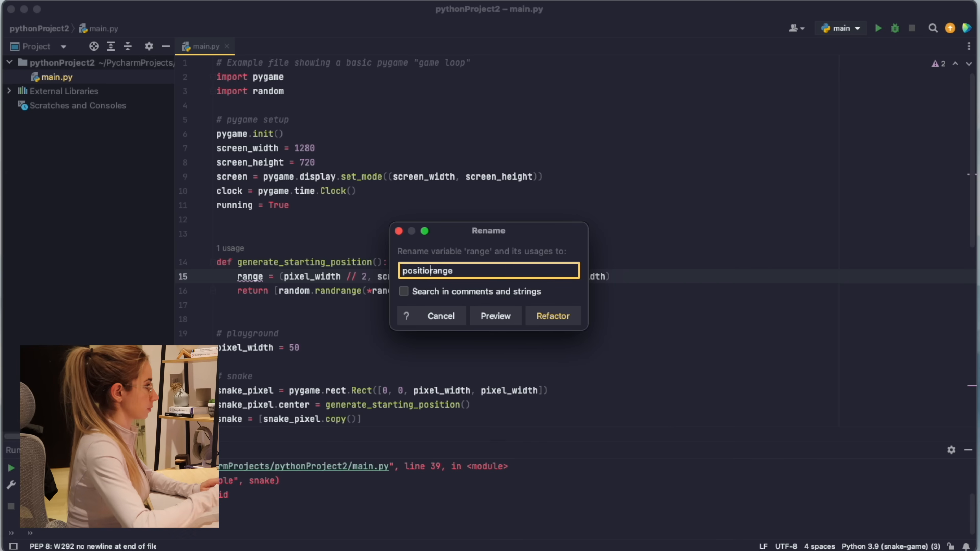
left_click(552, 316)
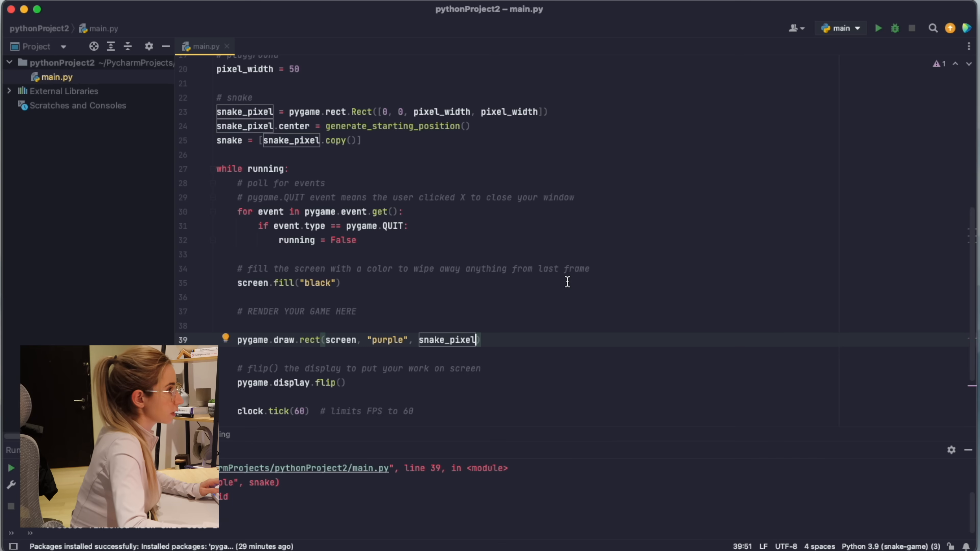
left_click(877, 28)
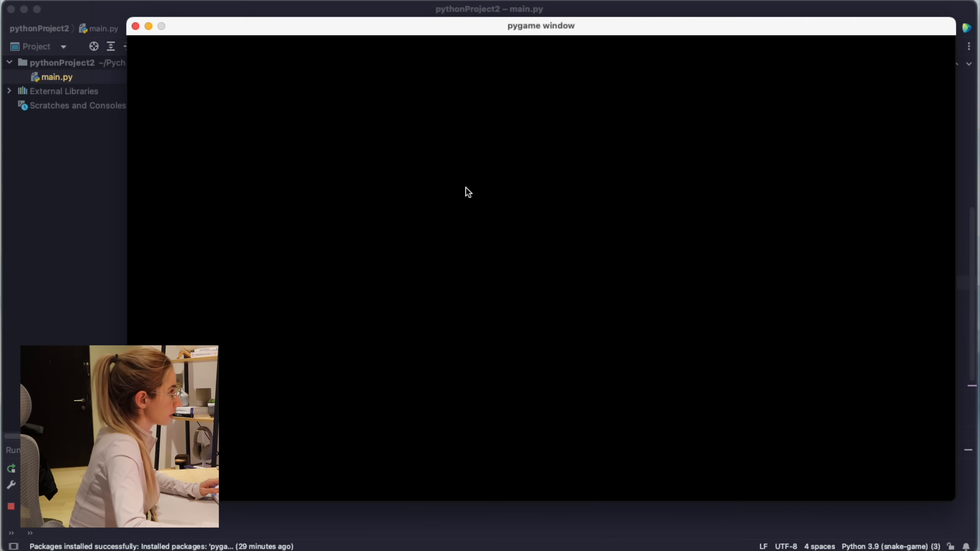
mouse_move(126, 17)
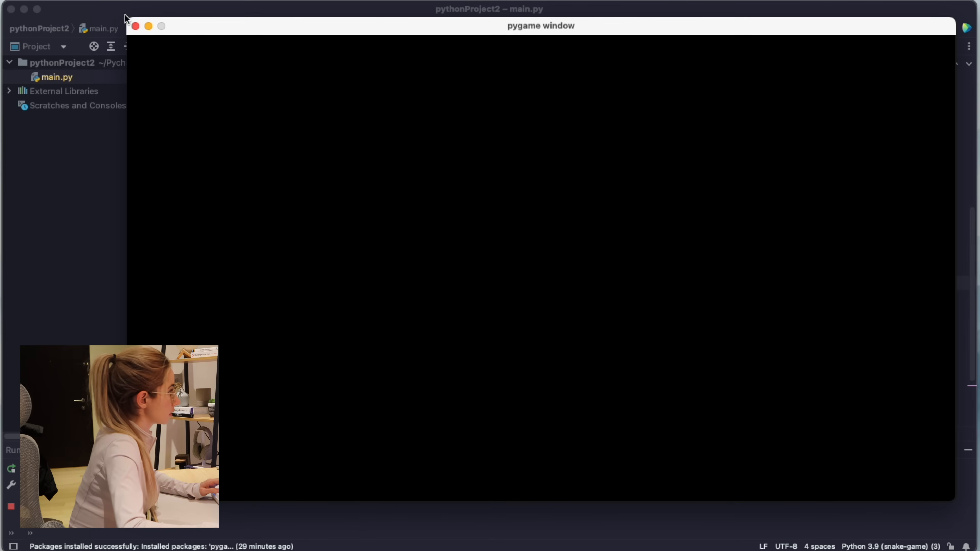
left_click(135, 26)
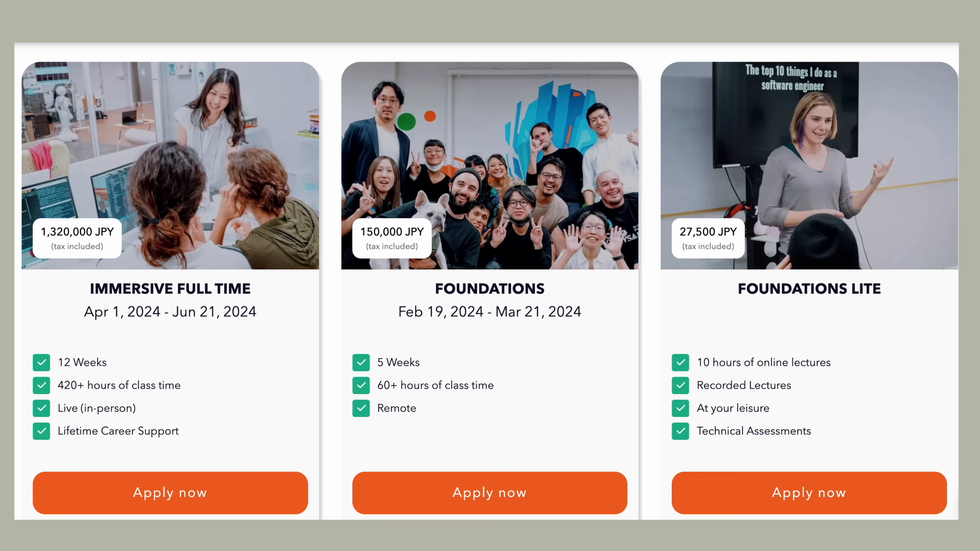
mouse_move(371, 337)
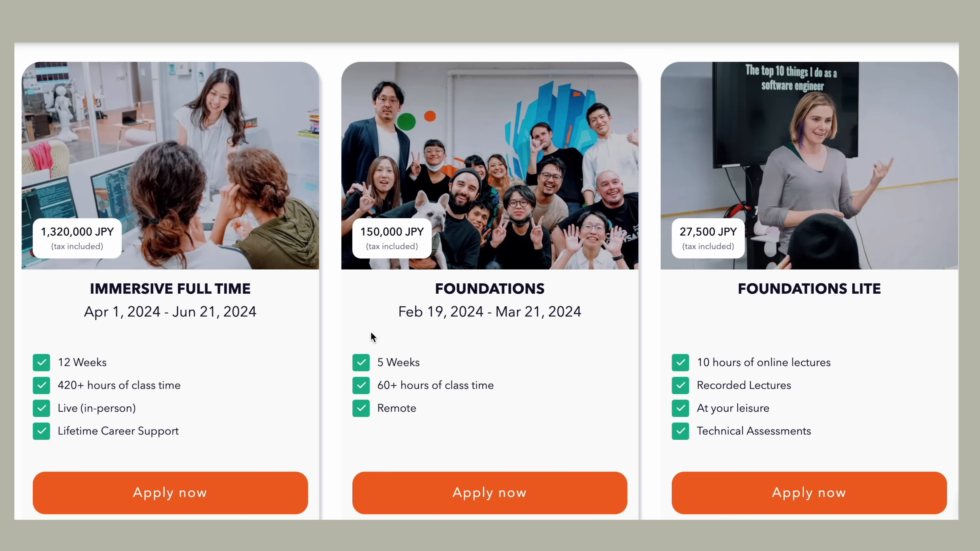
mouse_move(935, 350)
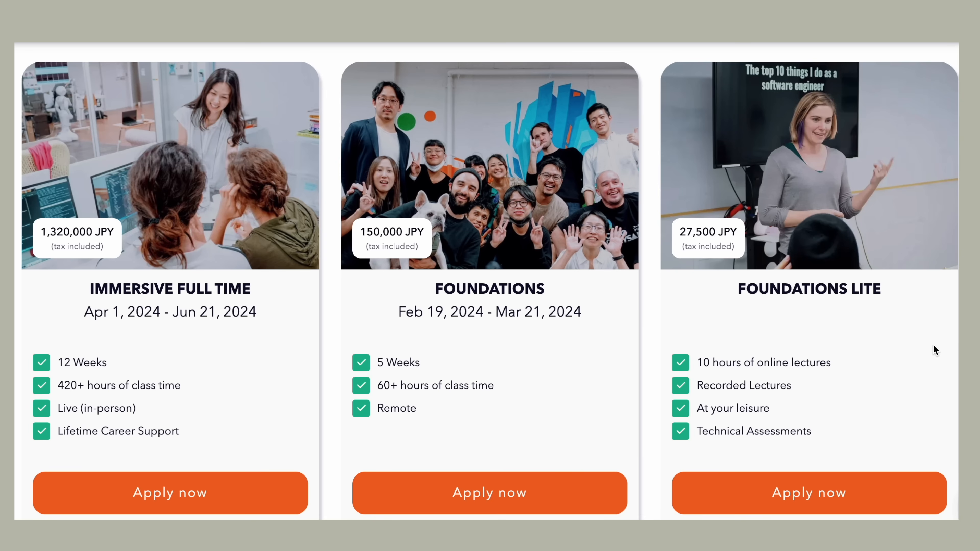
scroll("down", 3)
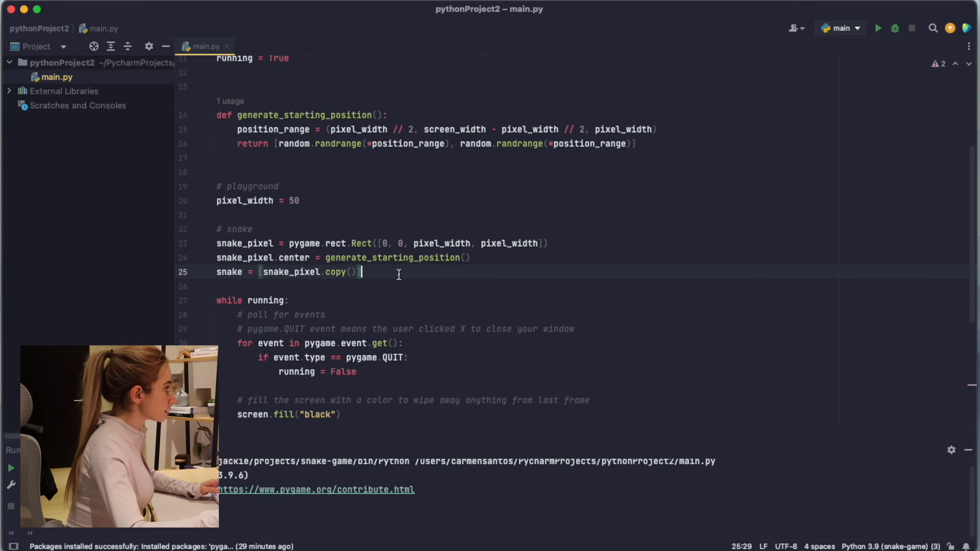
Duplicate the snake Rect as target with target.center = generate_starting_position().
left_click(392, 243)
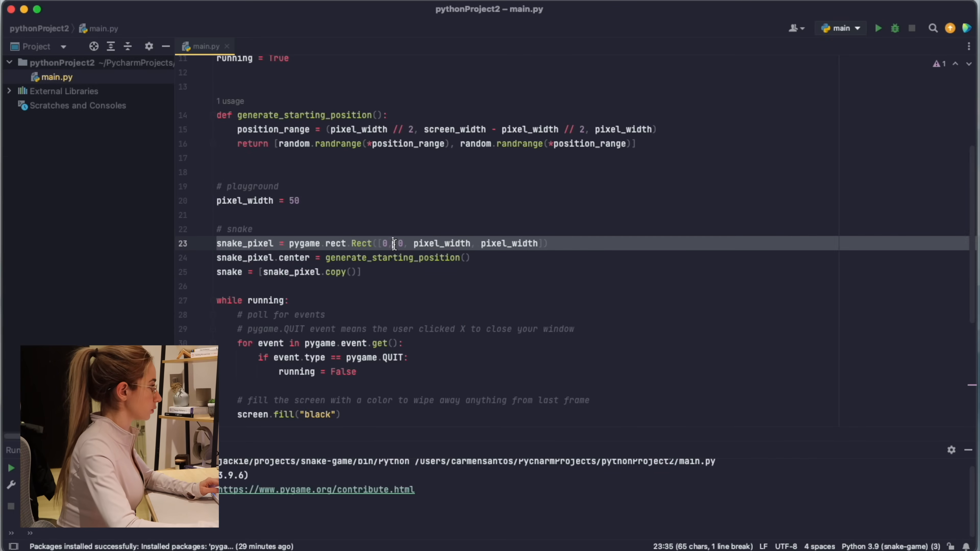
key("enter")
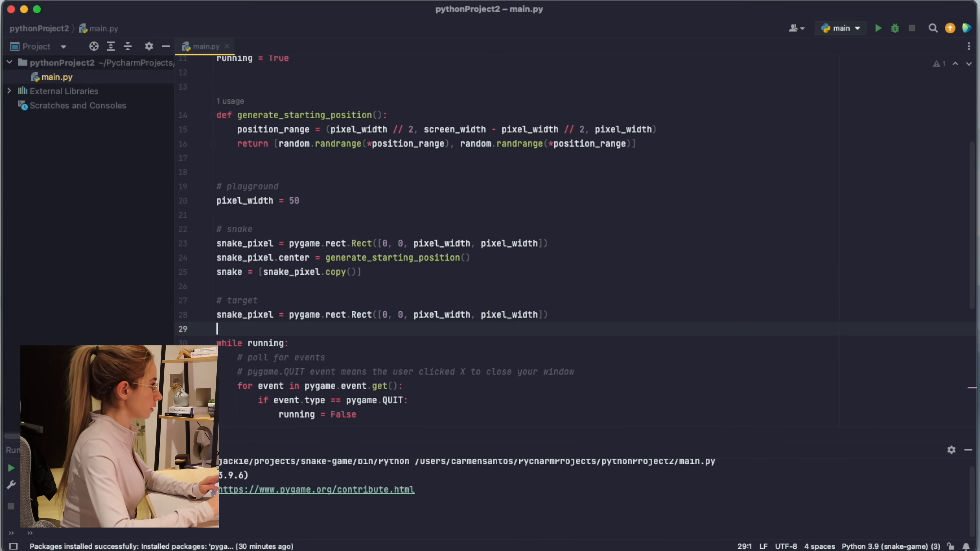
type("target.center")
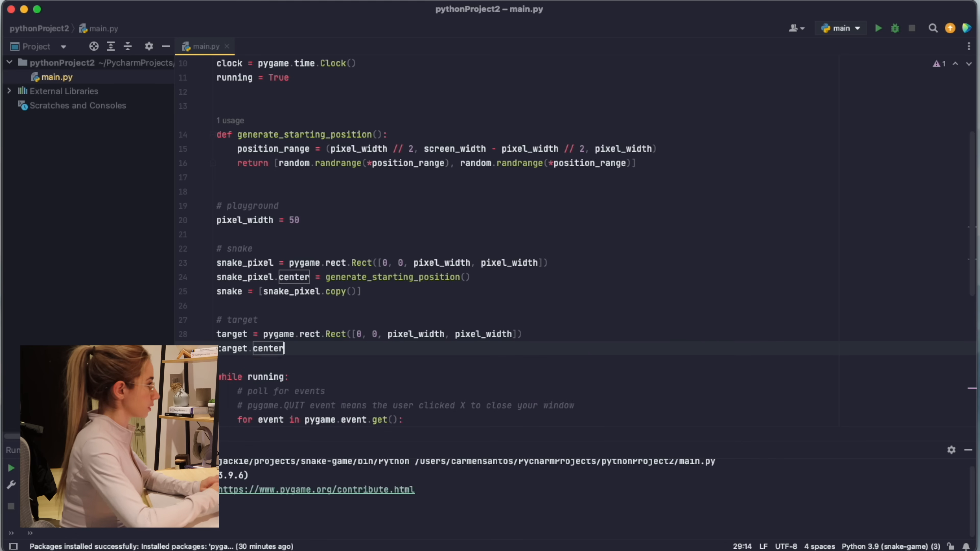
type("= generate_starting_position()")
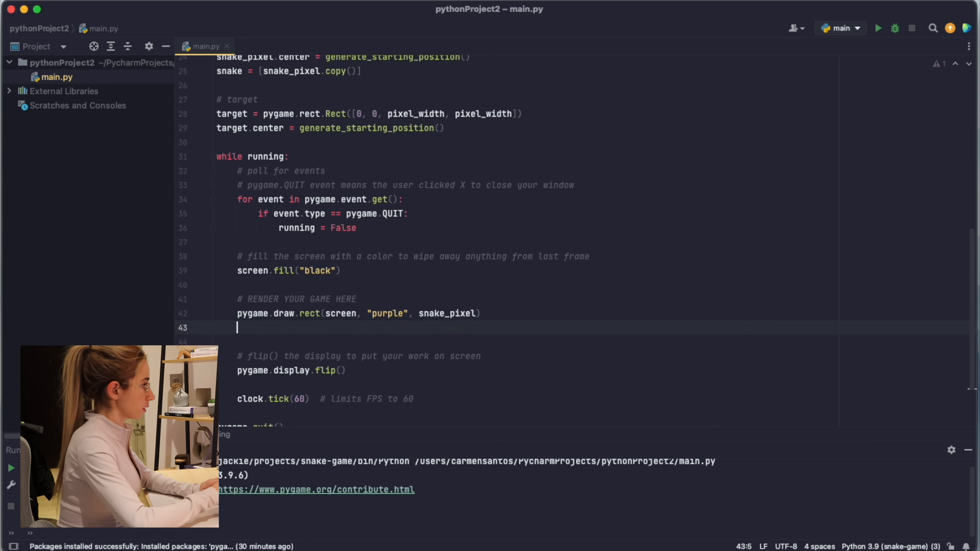
Add pygame.draw.rect(screen, "red", target) and run to see the squares.
type("pygame.draw.rect(screen, \"")
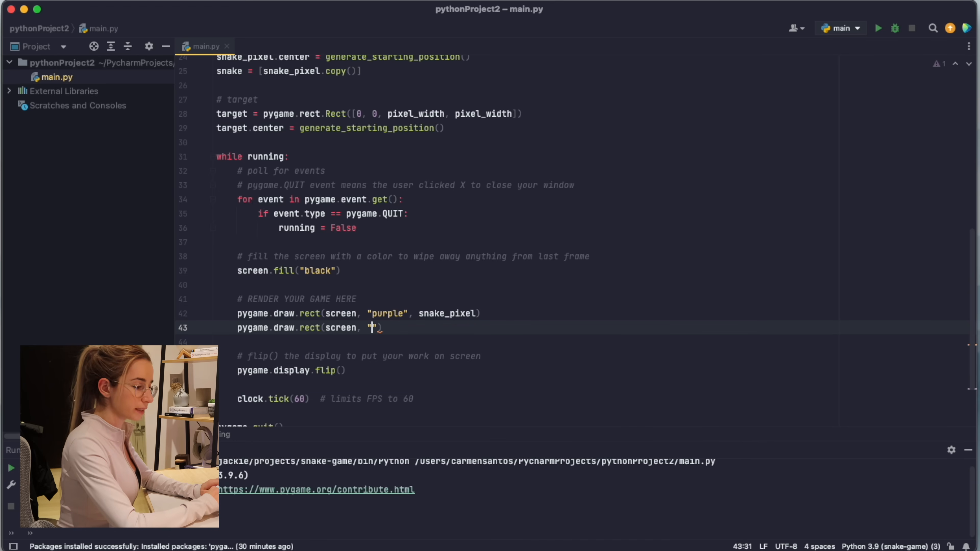
type("red")
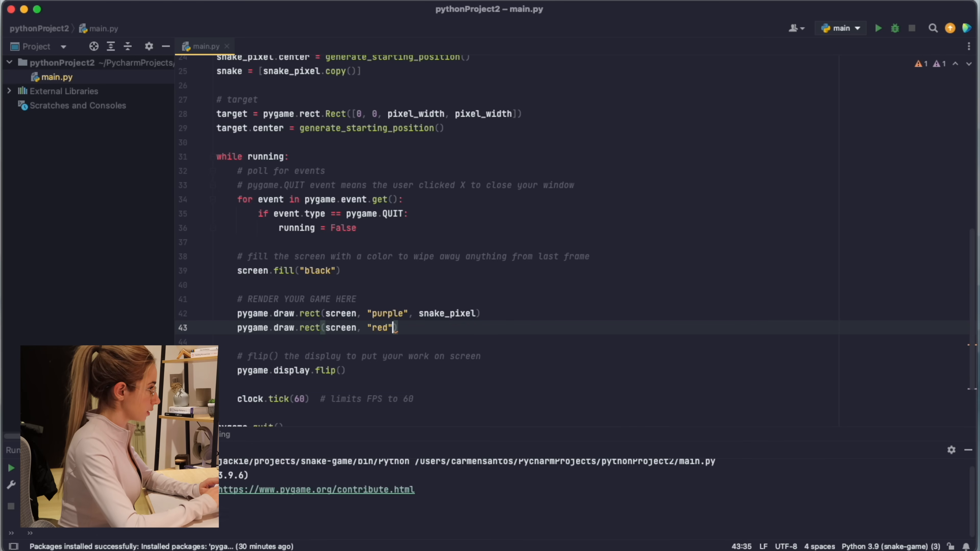
type(", target")
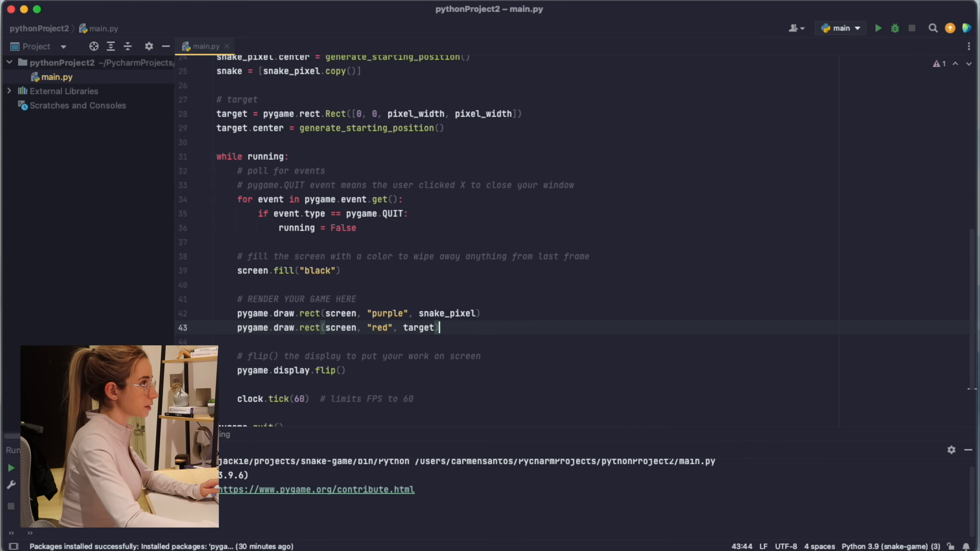
left_click(877, 29)
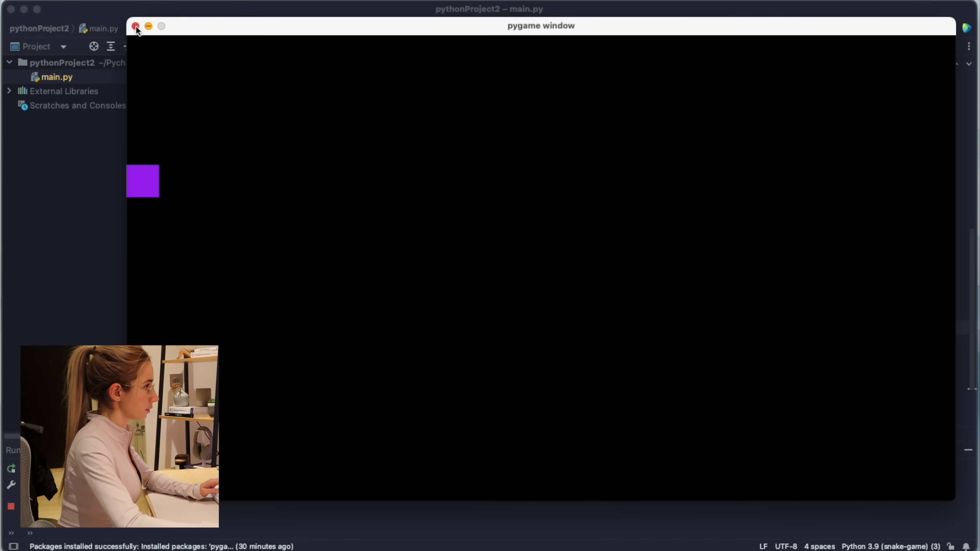
left_click(136, 26)
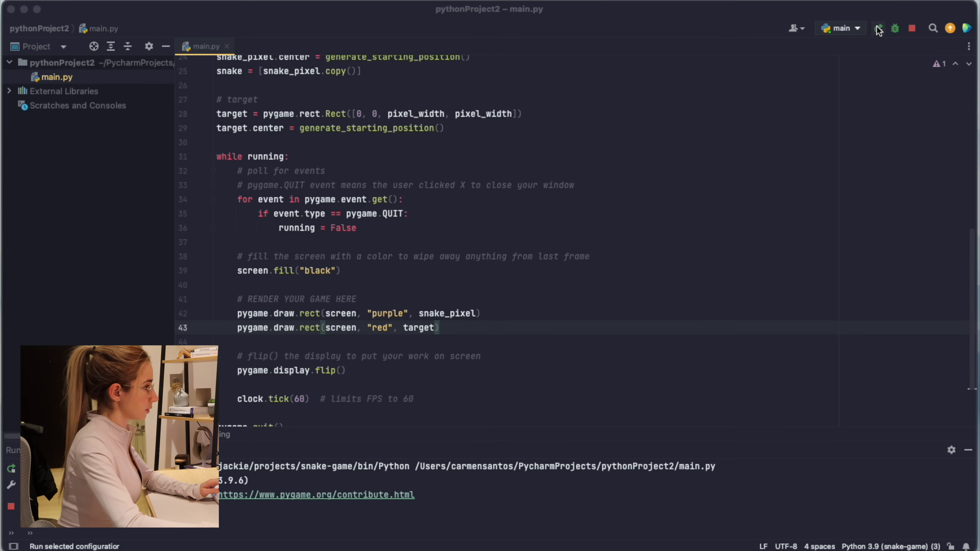